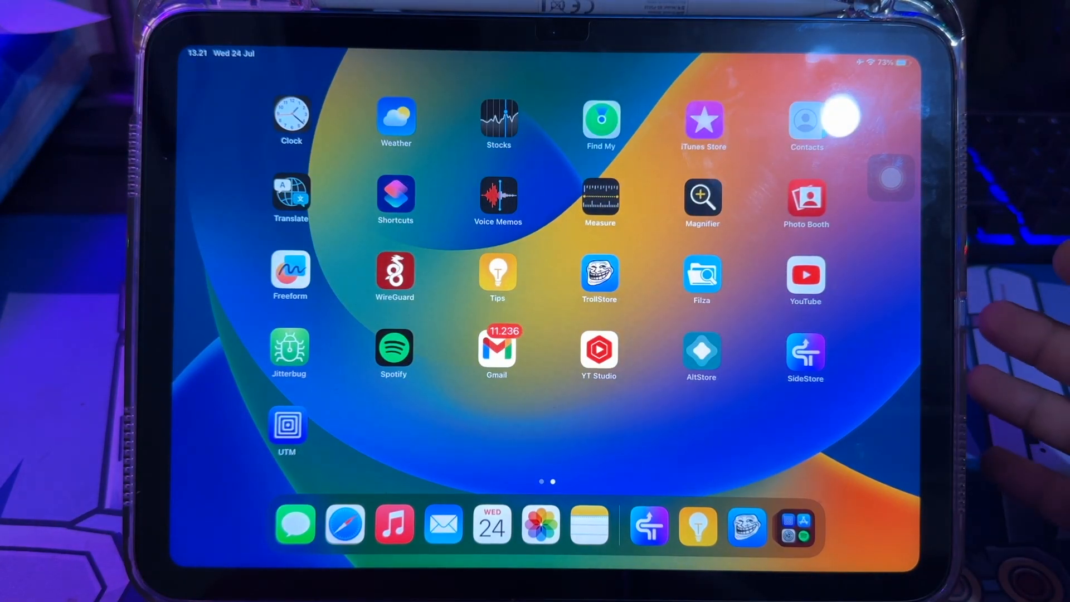
Step: Swipe through the Home Screen pages, launch the App Store and search for 'utm'
scroll("left", 3)
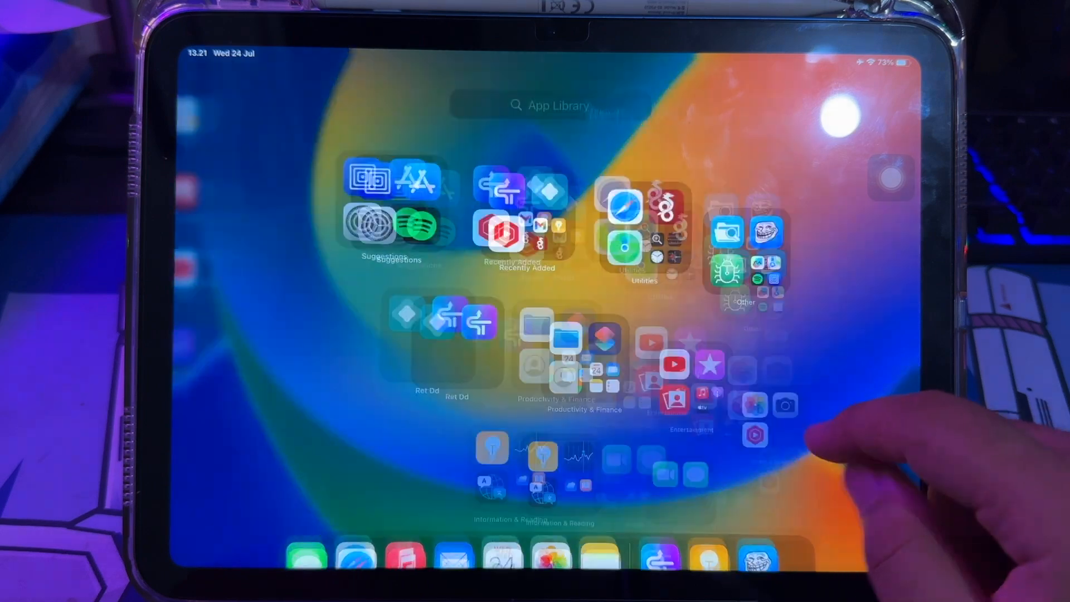
scroll("left", 3)
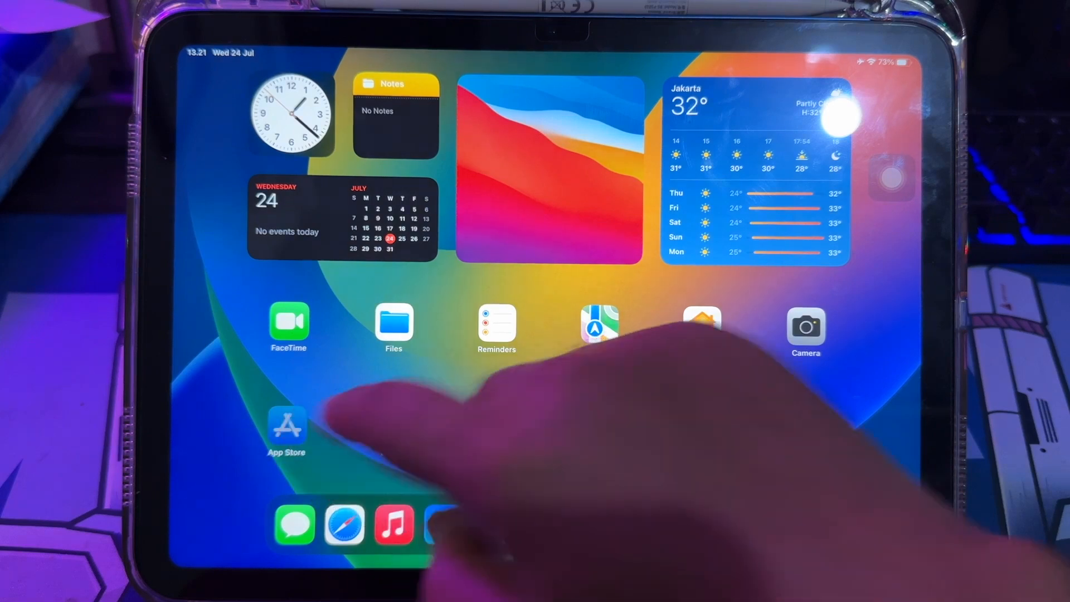
left_click(286, 422)
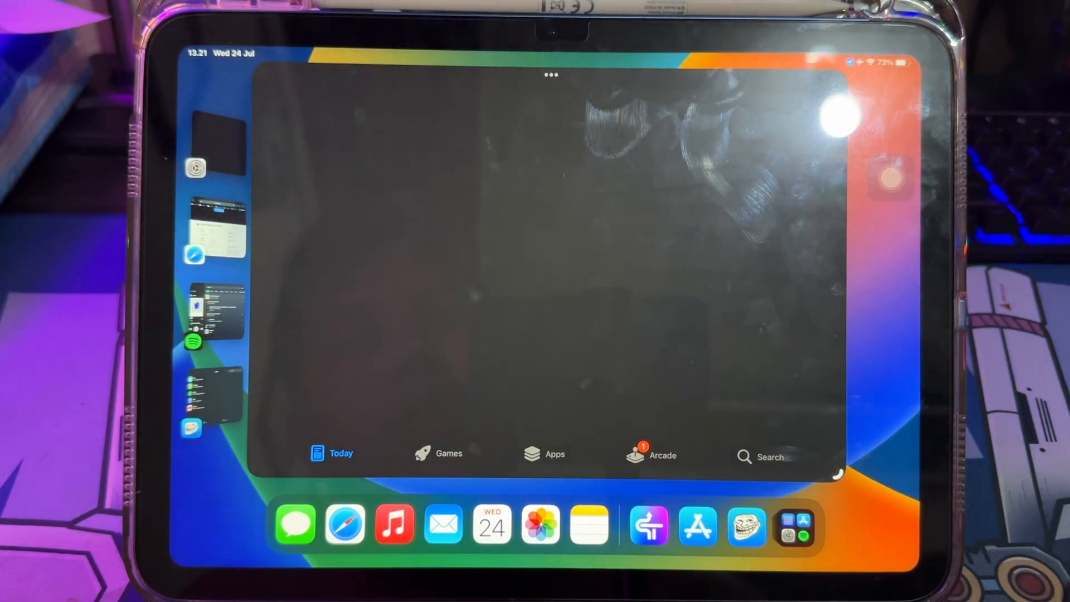
left_click(769, 457)
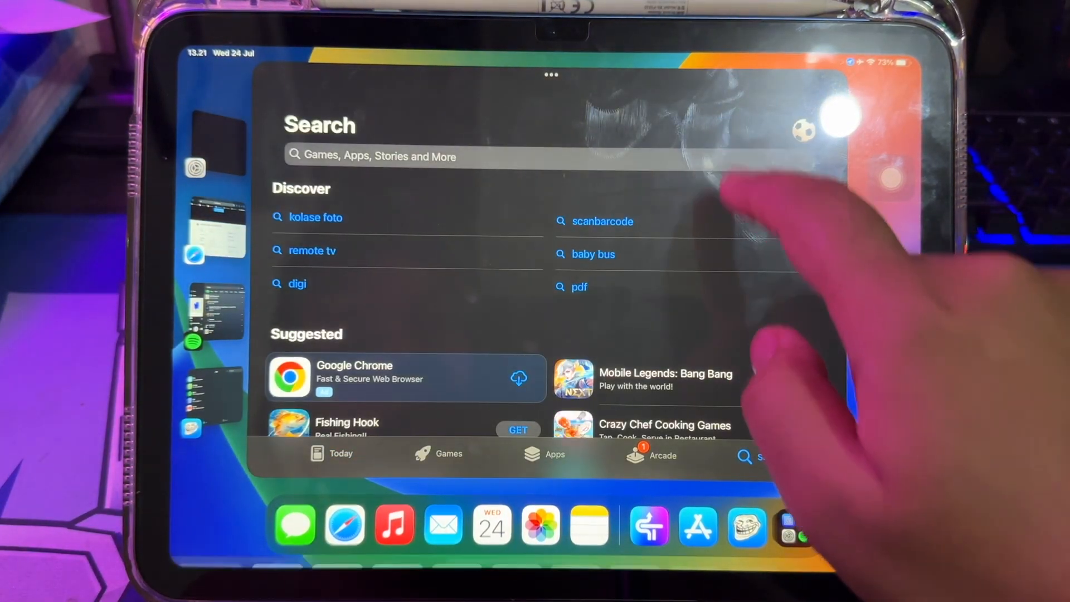
type("utm")
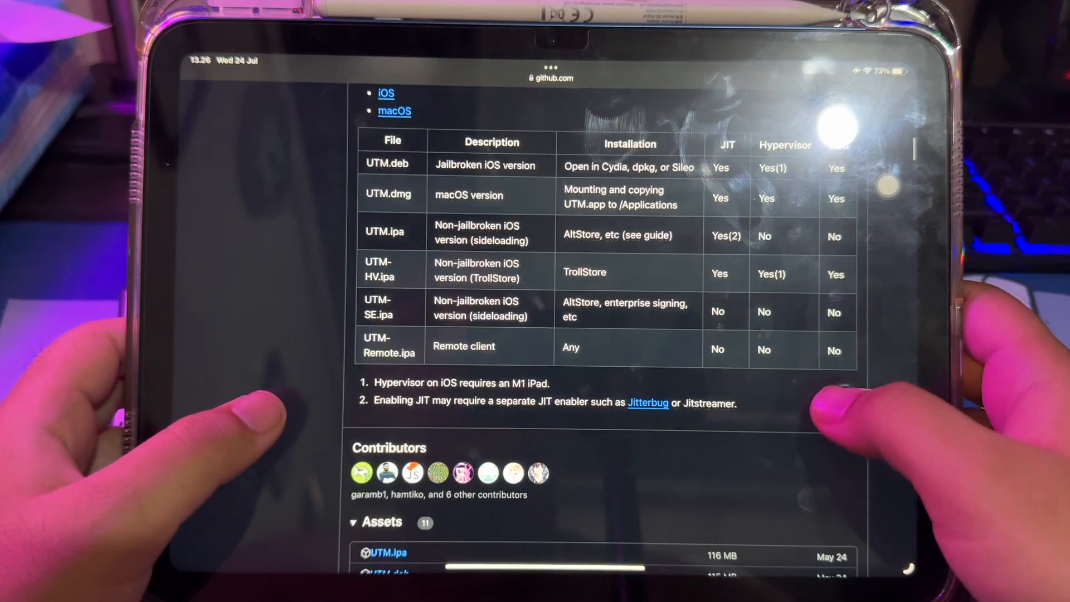
Step: Scroll down the UTM GitHub release page and return to the Home Screen
scroll("down", 3)
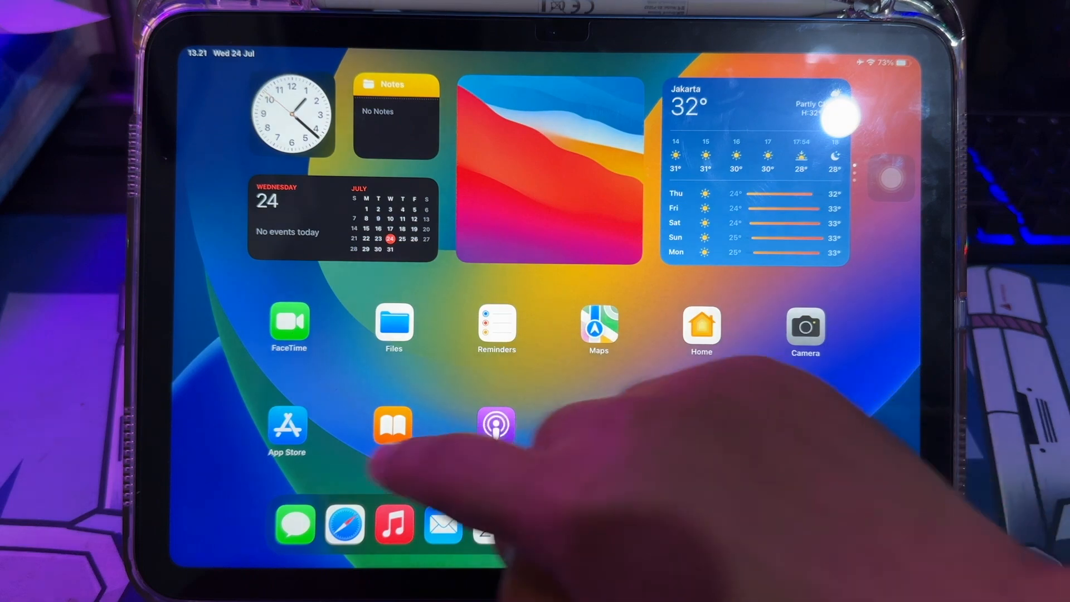
Step: Search the App Store for 'utm' and install UTM SE: Retro PC emulator from its listing
left_click(287, 427)
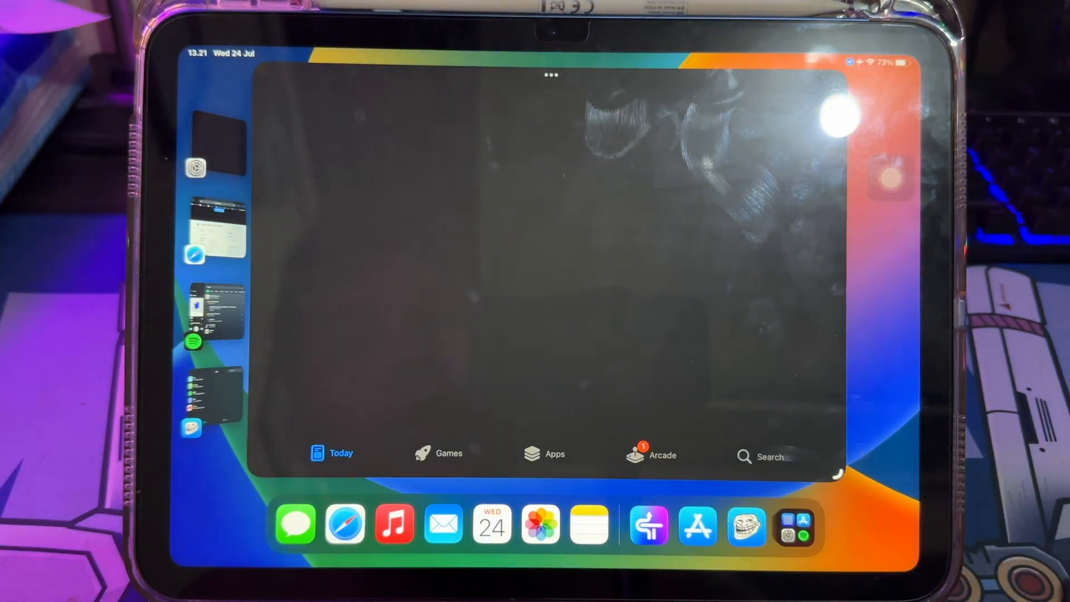
left_click(770, 455)
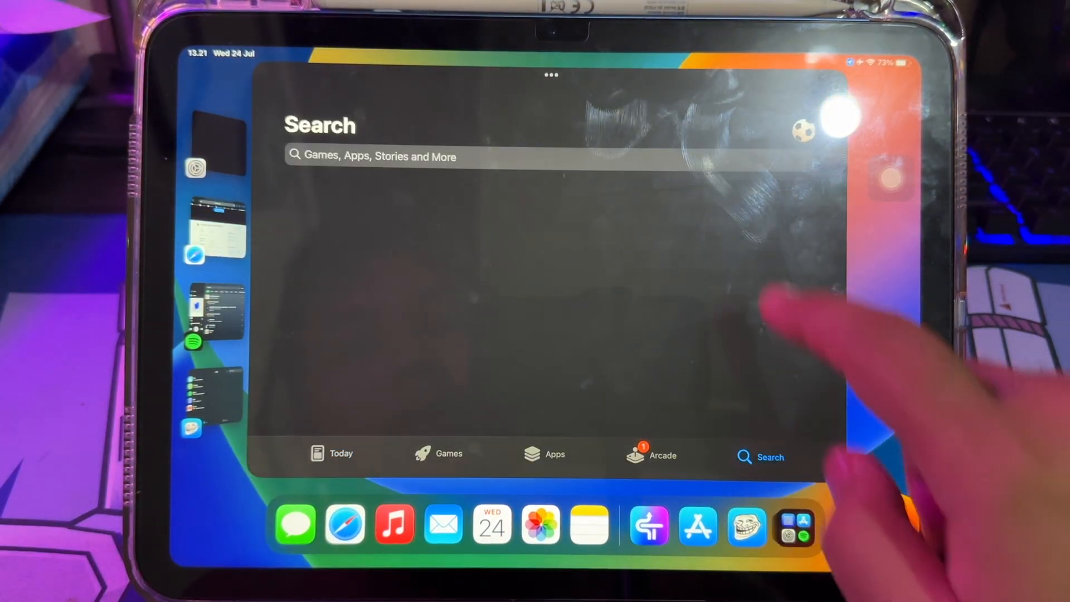
type("utm")
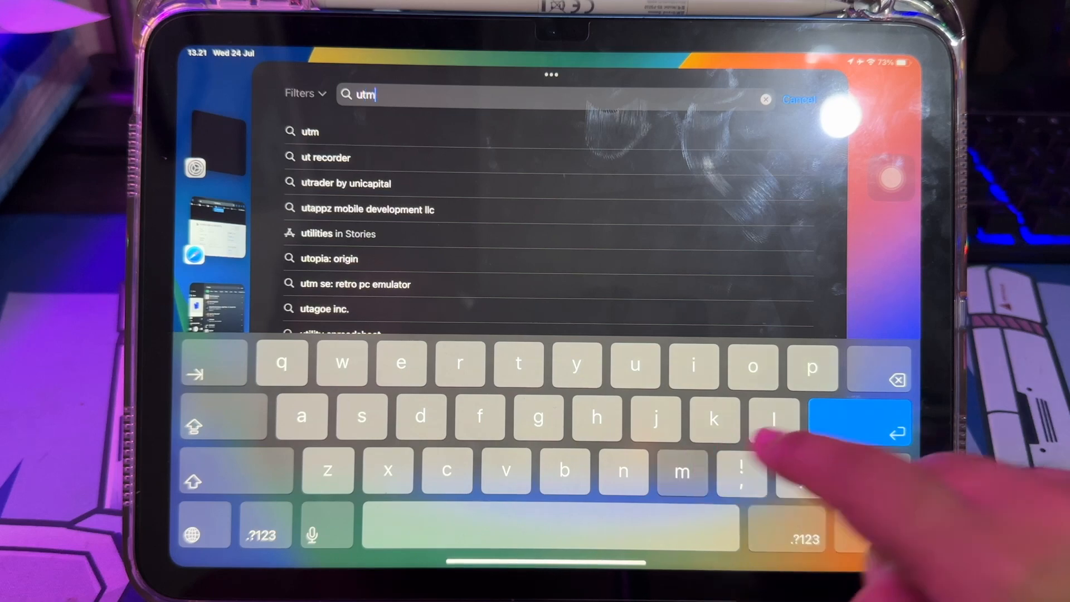
key("enter")
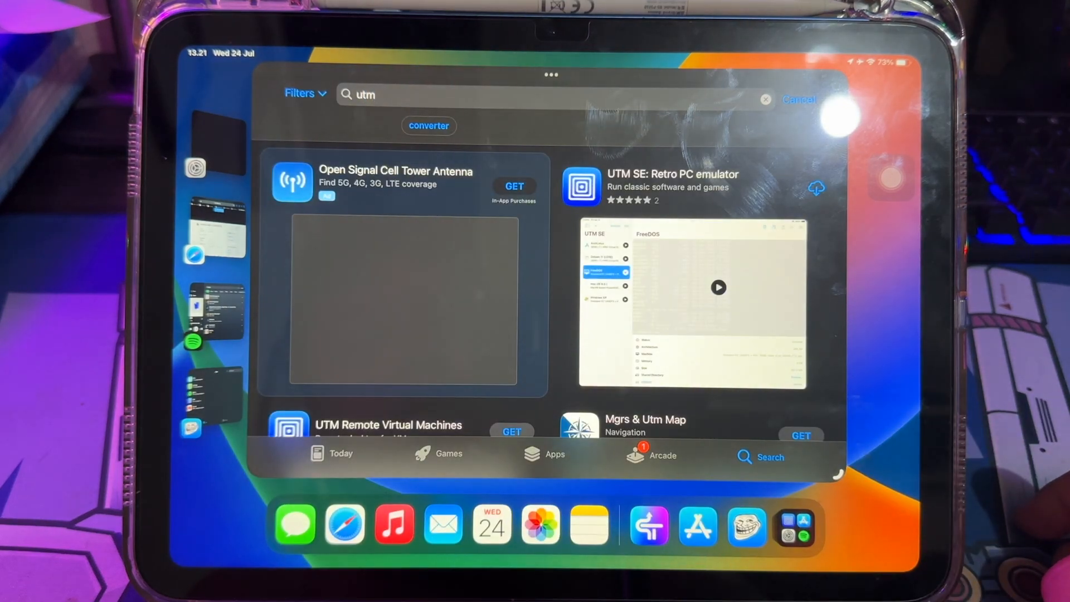
left_click(655, 186)
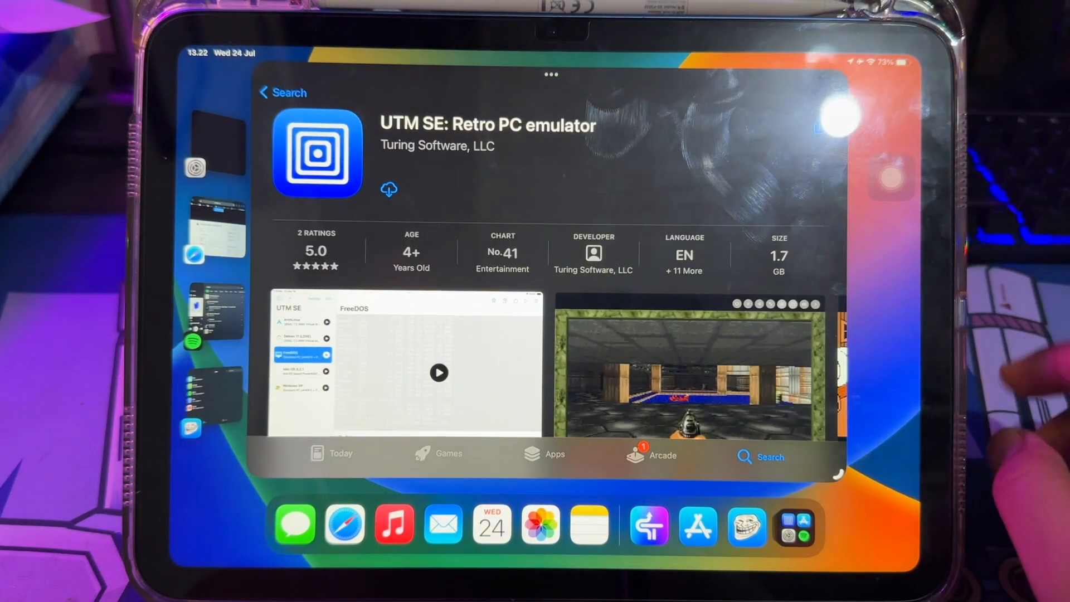
scroll("down", 3)
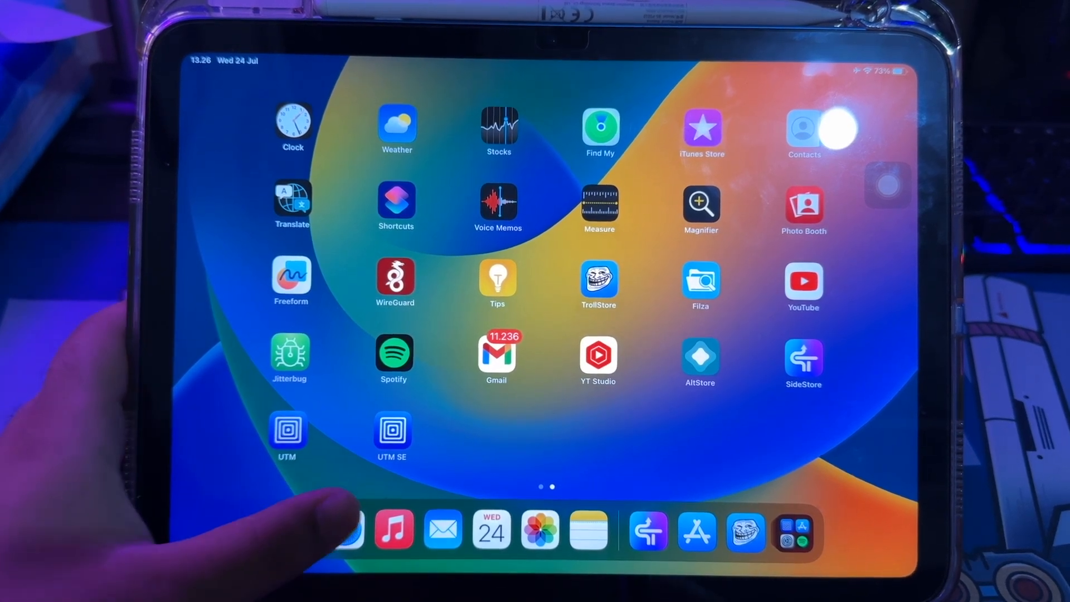
Step: Launch UTM SE and begin a new emulated virtual machine from scratch, then switch to Safari
left_click(288, 431)
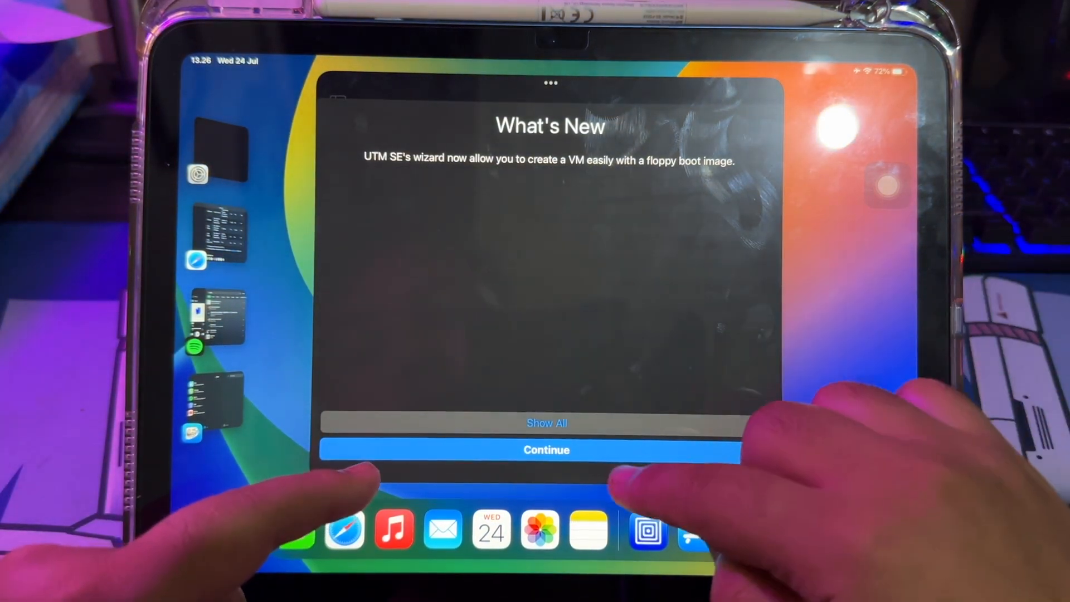
left_click(546, 449)
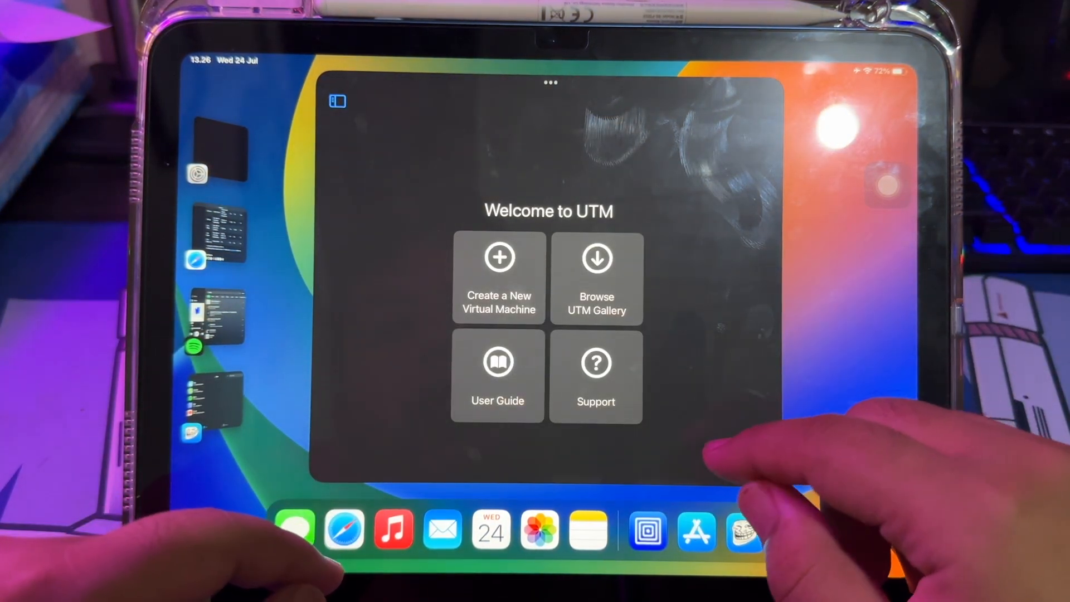
left_click(498, 276)
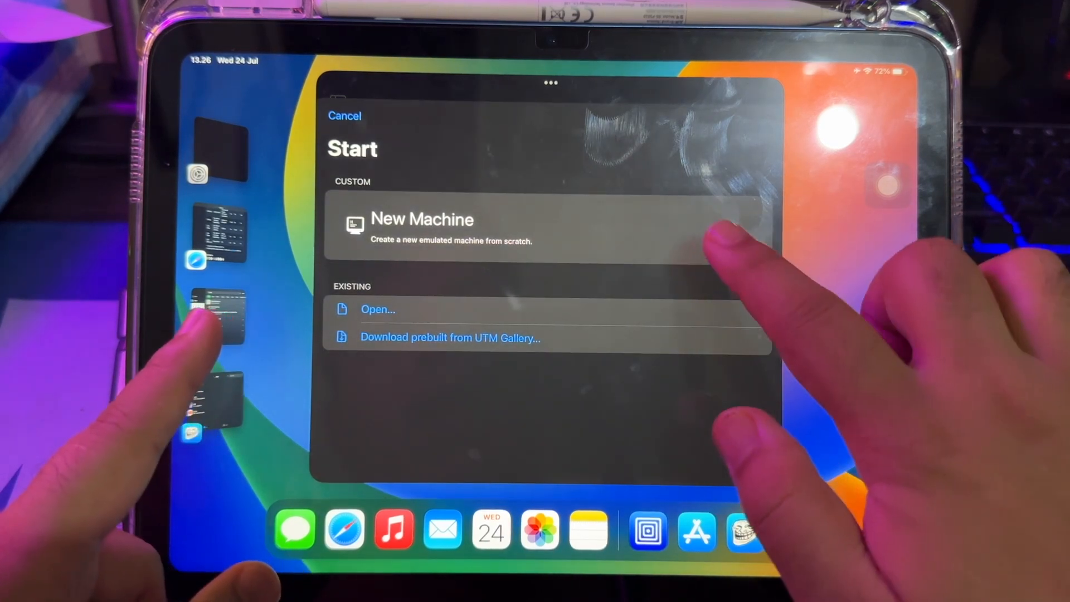
left_click(422, 228)
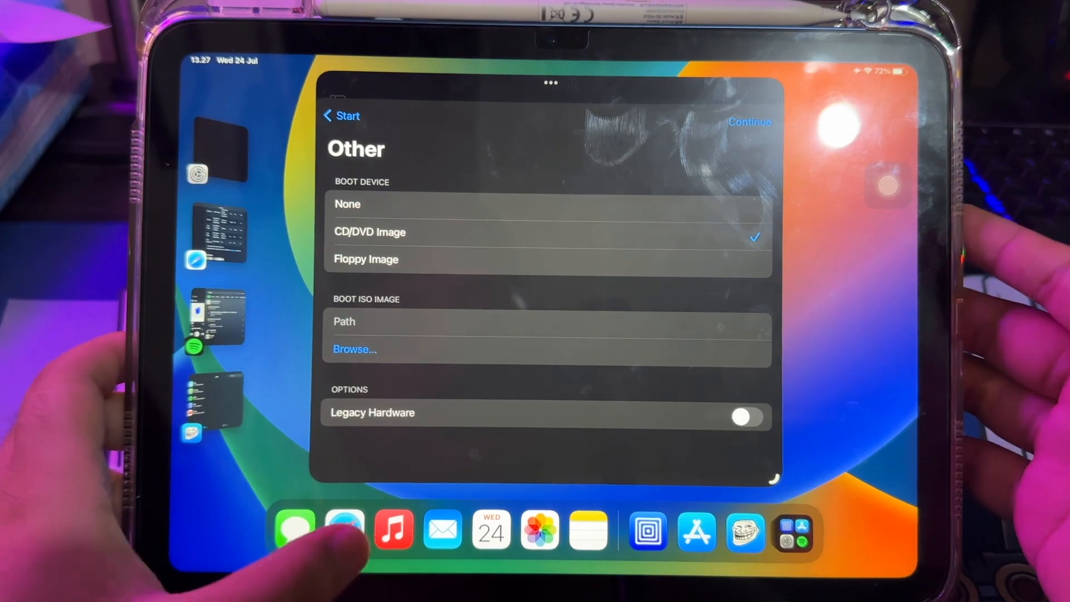
left_click(344, 530)
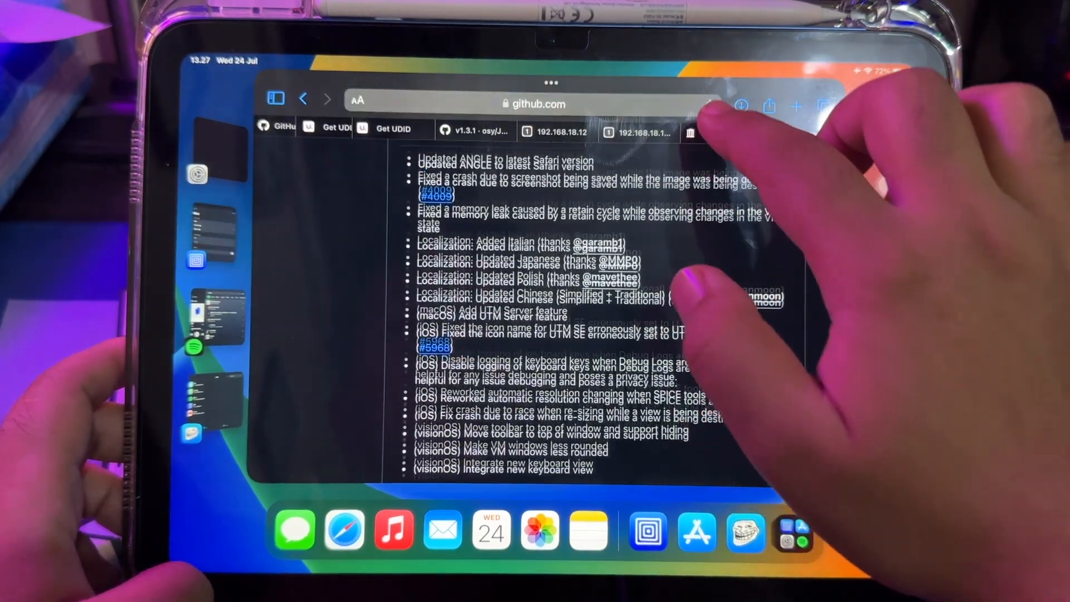
Step: Search 'utm andro' in a new Safari tab and download the android-x86 4.3 ISO from archive.org
left_click(723, 133)
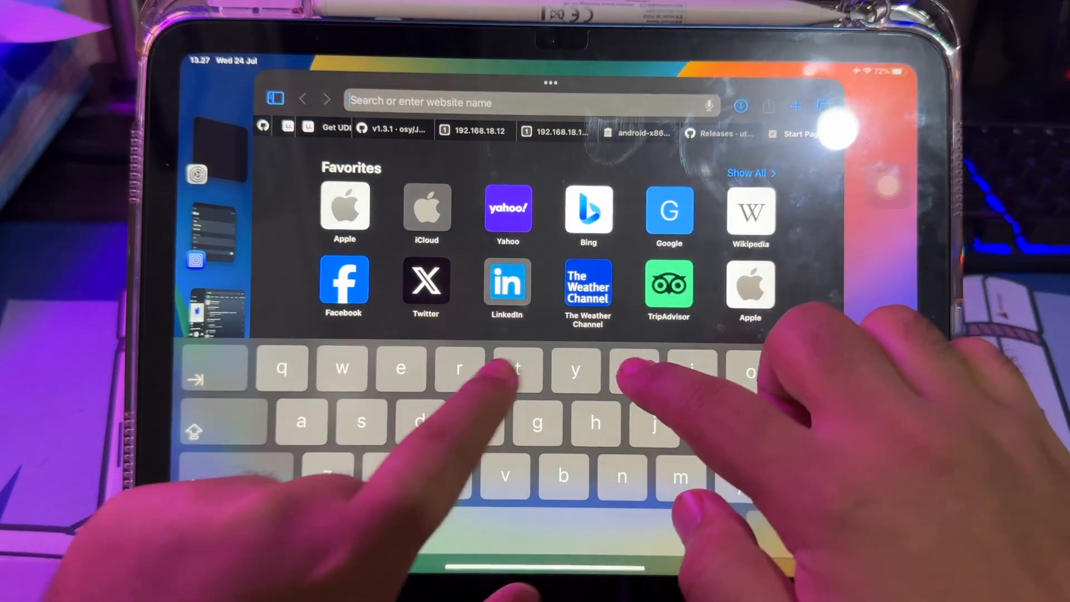
type("utm andro")
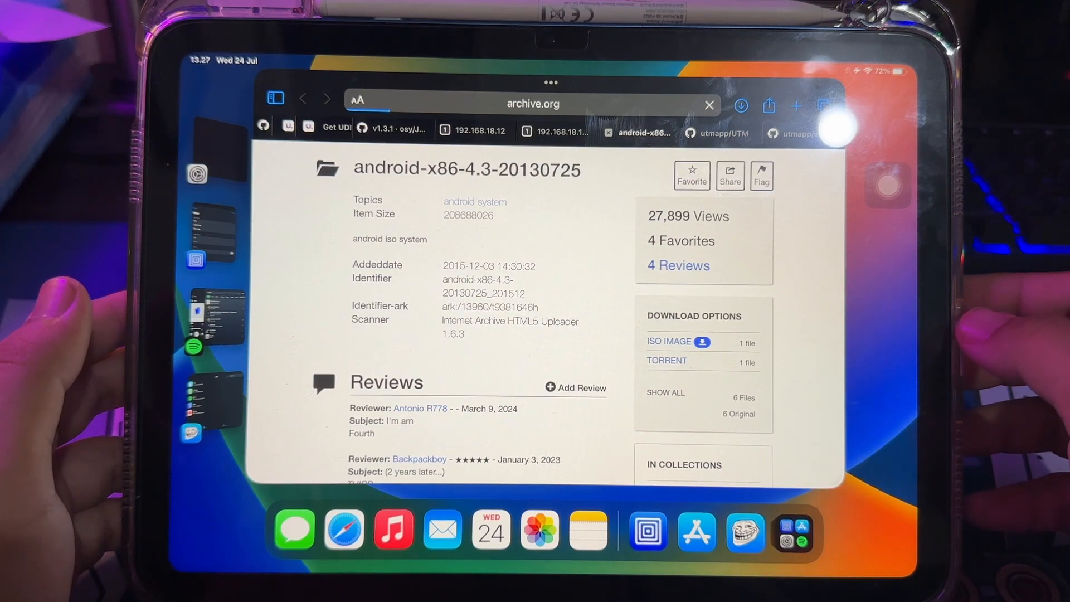
left_click(669, 340)
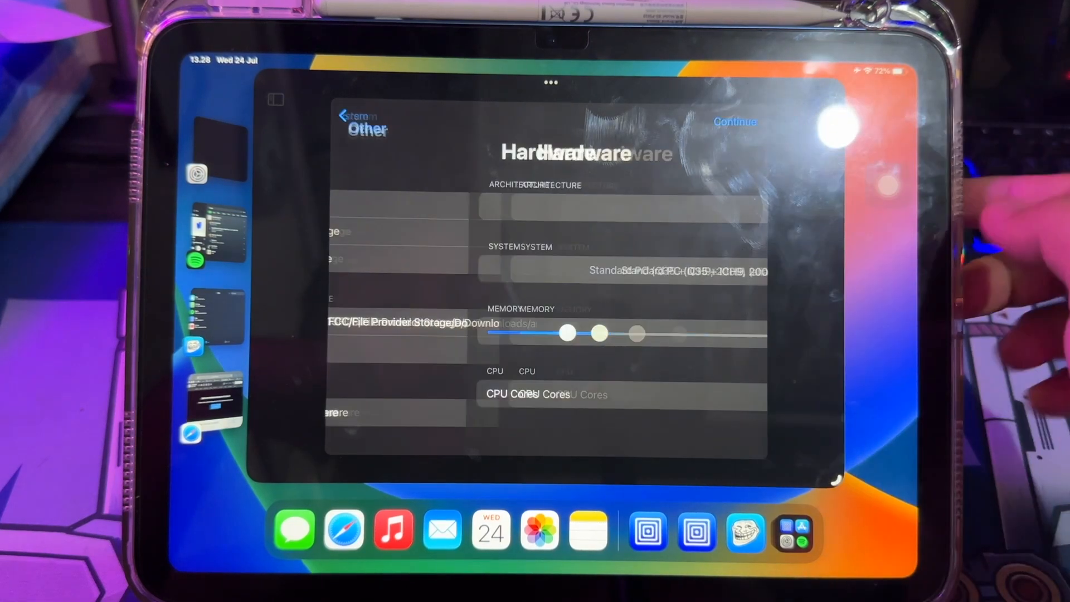
Step: Drag the virtual machine's Memory slider to 1.5 GB
left_click_drag(560, 334, 426, 334)
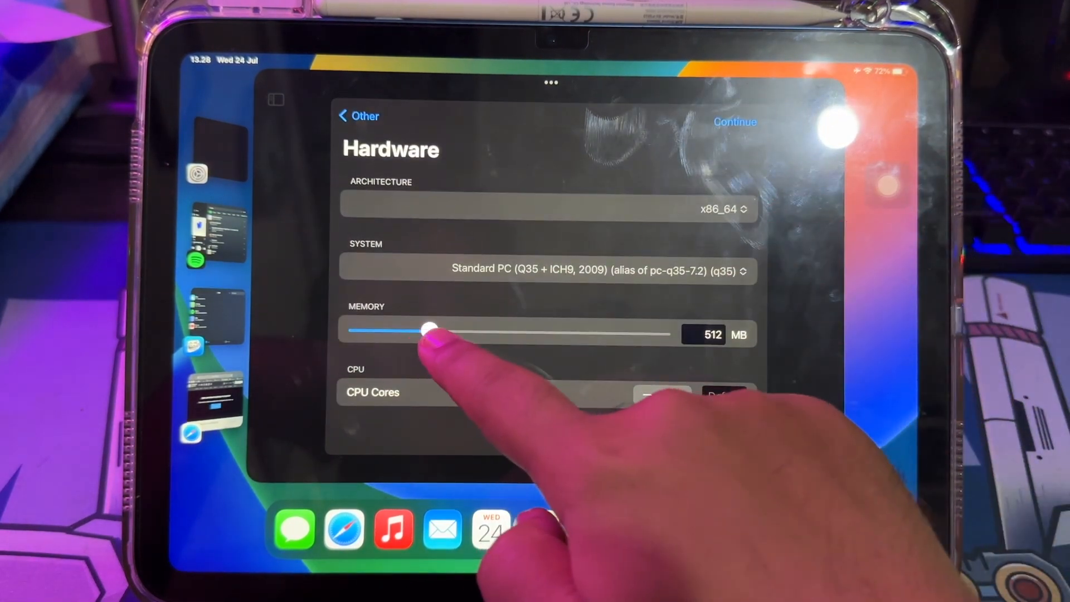
left_click_drag(428, 332, 481, 332)
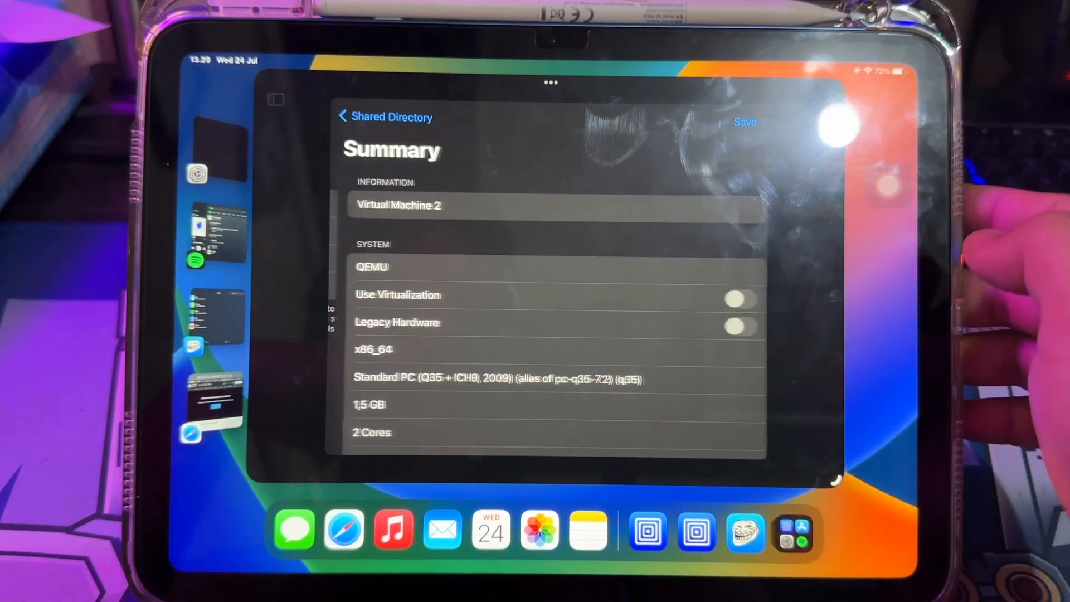
Step: Save Virtual Machine 2, review its settings list, and save the settings
left_click(744, 122)
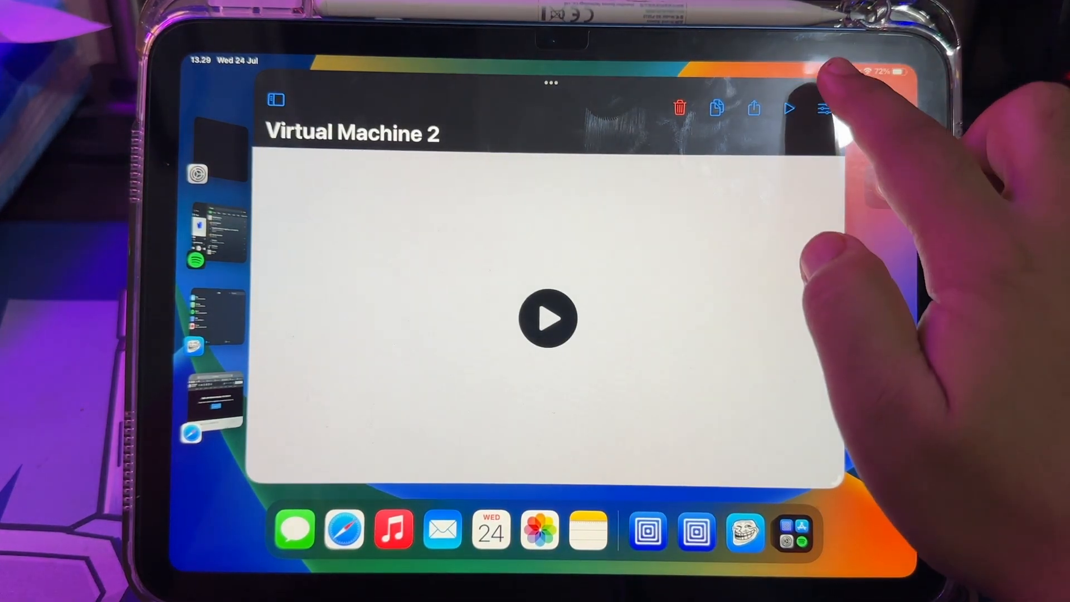
left_click(824, 107)
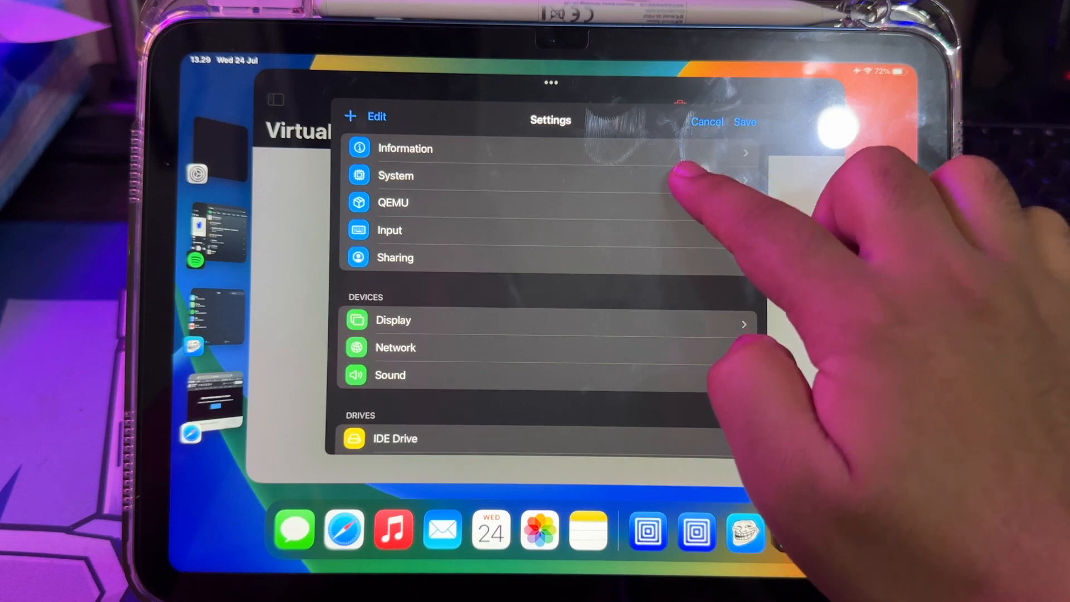
left_click(396, 175)
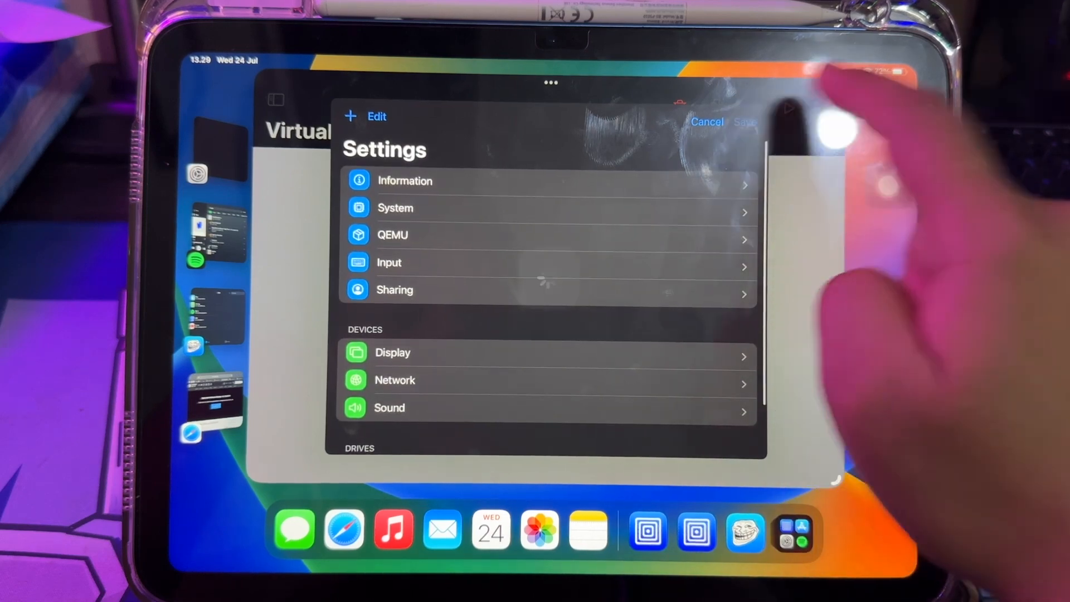
left_click(707, 121)
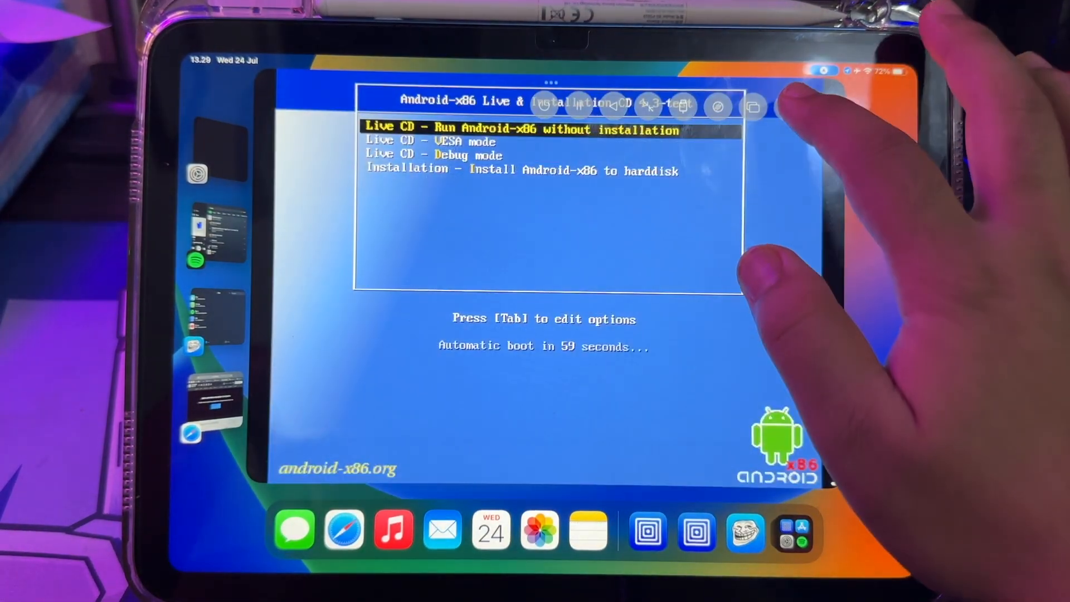
Step: Choose 'Live CD - Run Android-x86 without installation' from the boot menu
left_click(788, 107)
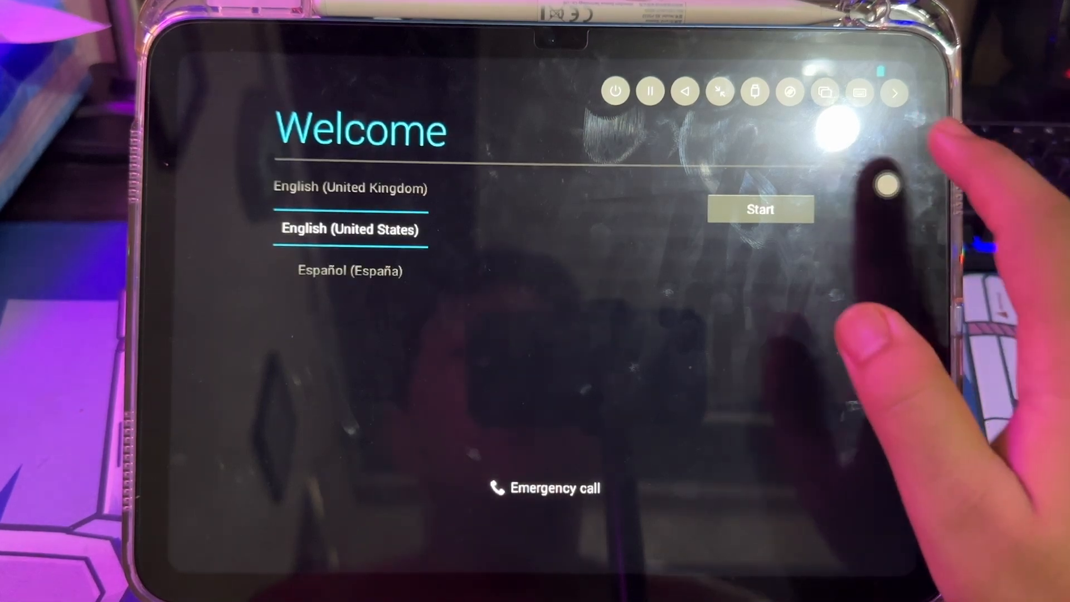
Step: Start Android setup, skipping Wi-Fi and declining a Google account
left_click(759, 209)
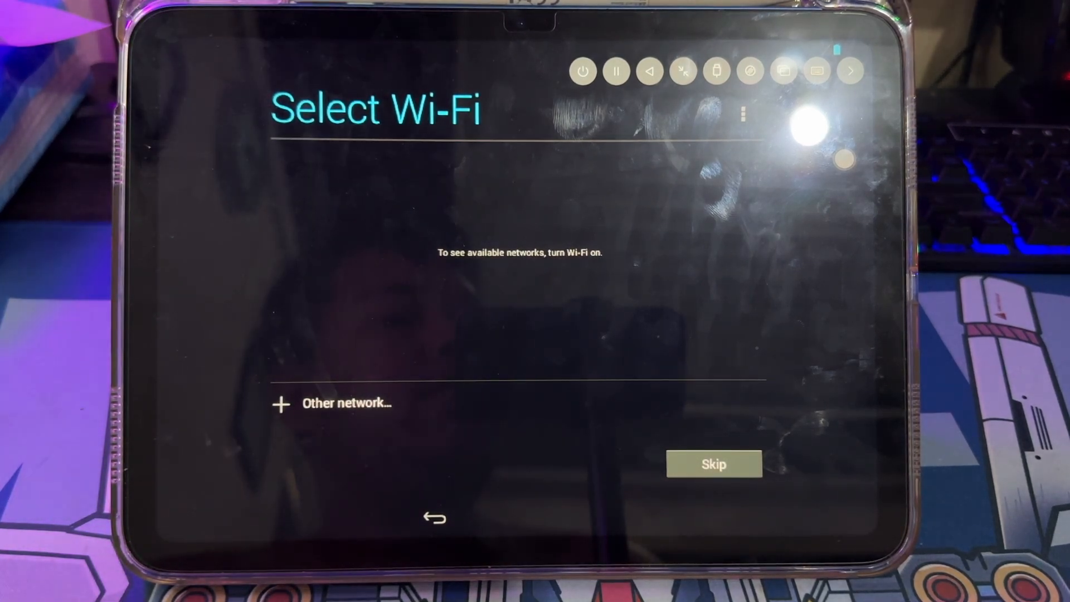
left_click(714, 464)
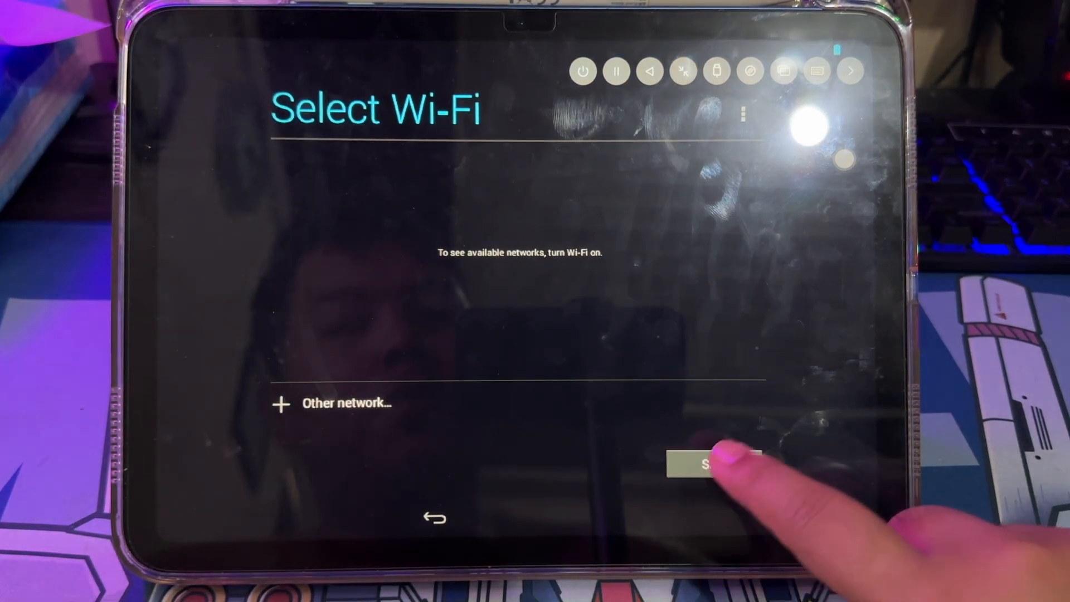
left_click(711, 465)
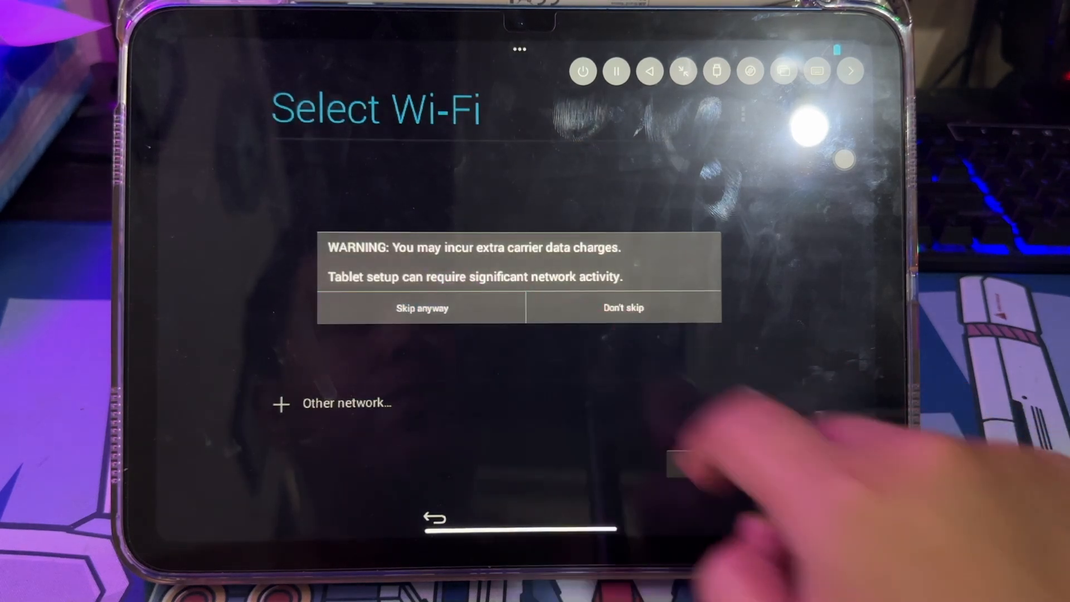
left_click(422, 307)
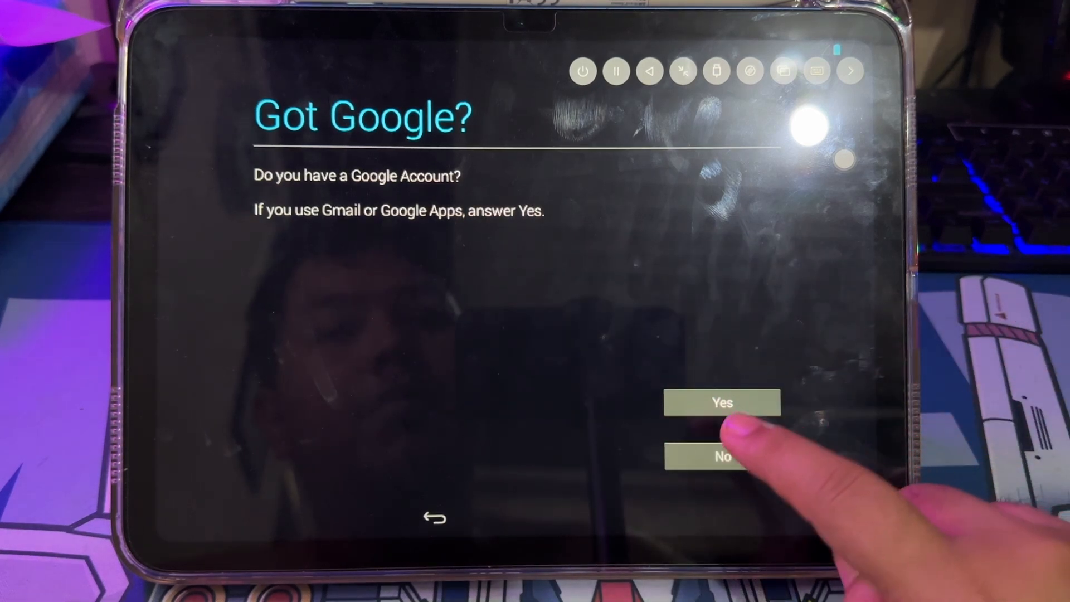
left_click(721, 401)
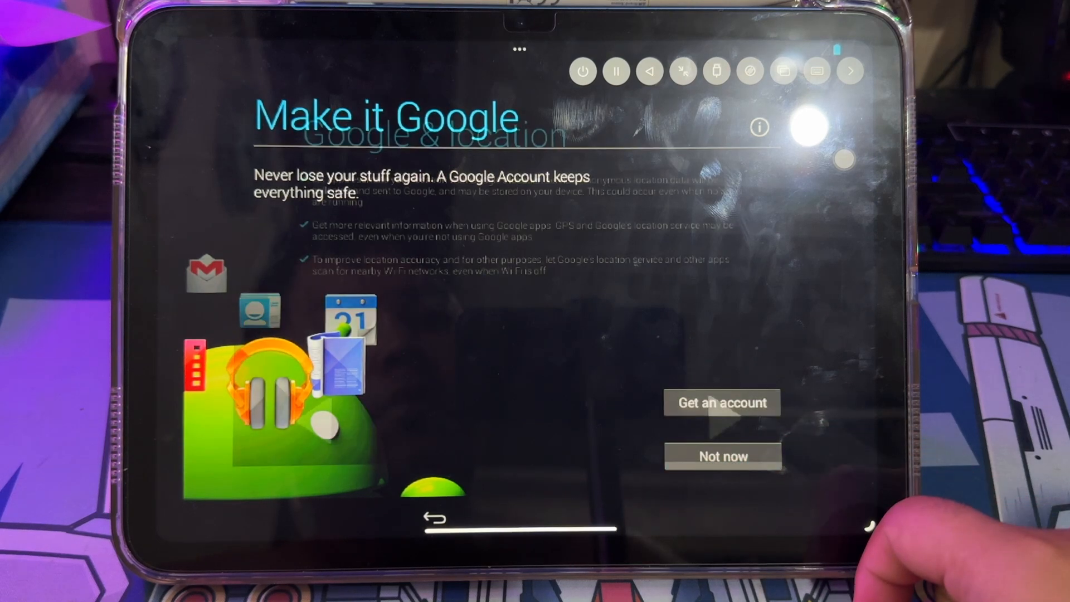
left_click(721, 456)
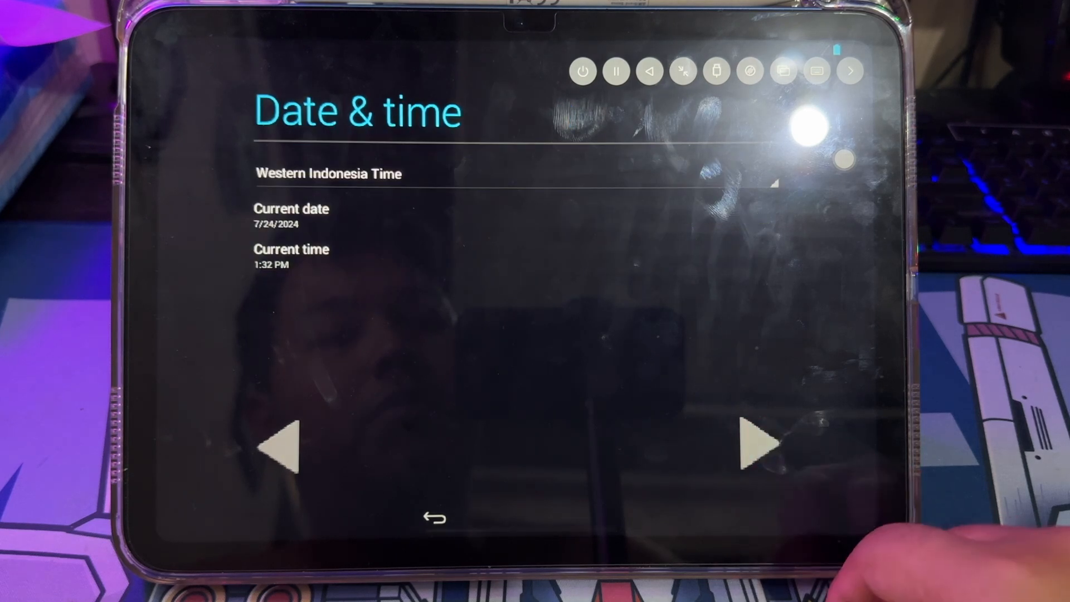
Step: Accept date and time, leave the owner name blank, accept Google terms, and finish
left_click(757, 444)
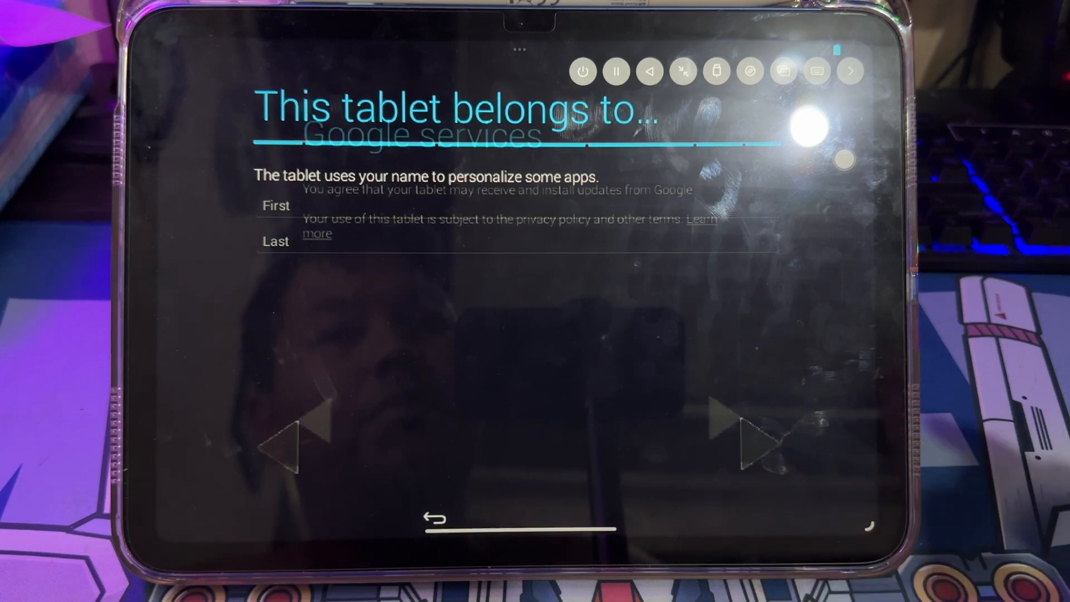
left_click(741, 444)
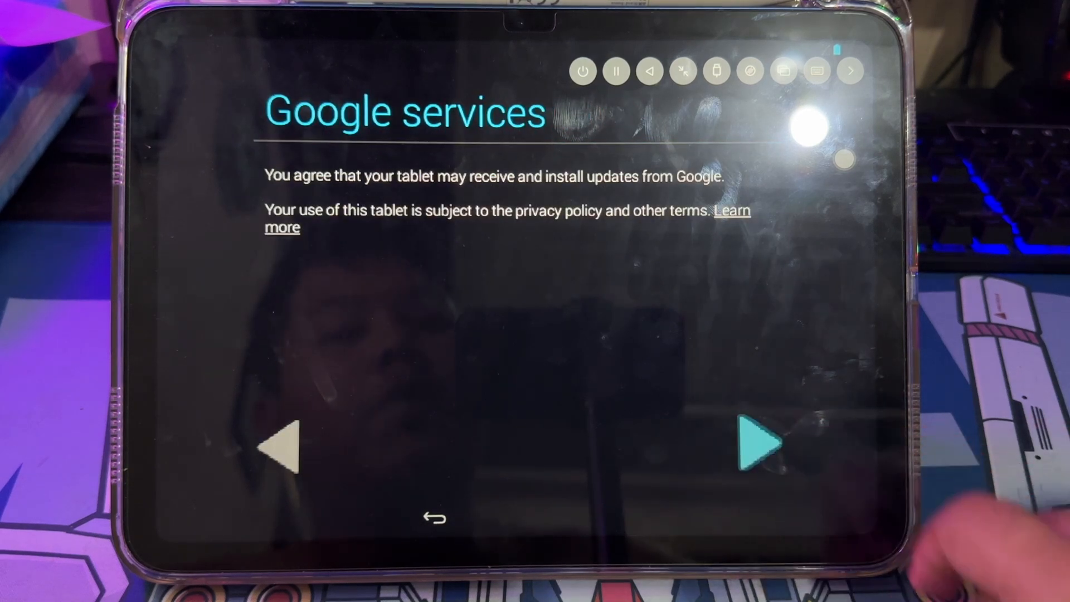
left_click(759, 445)
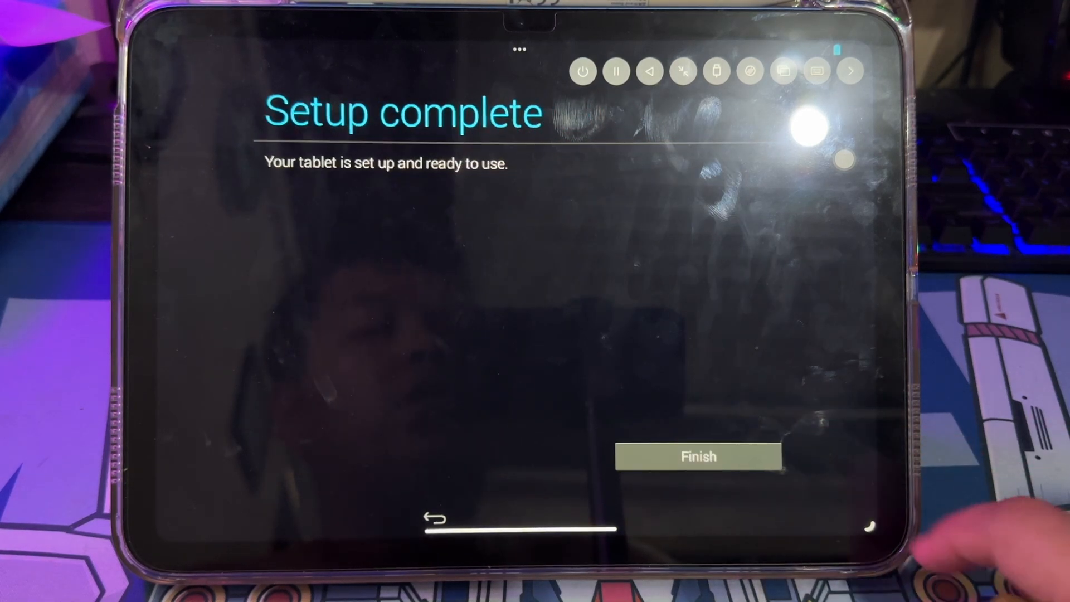
left_click(698, 456)
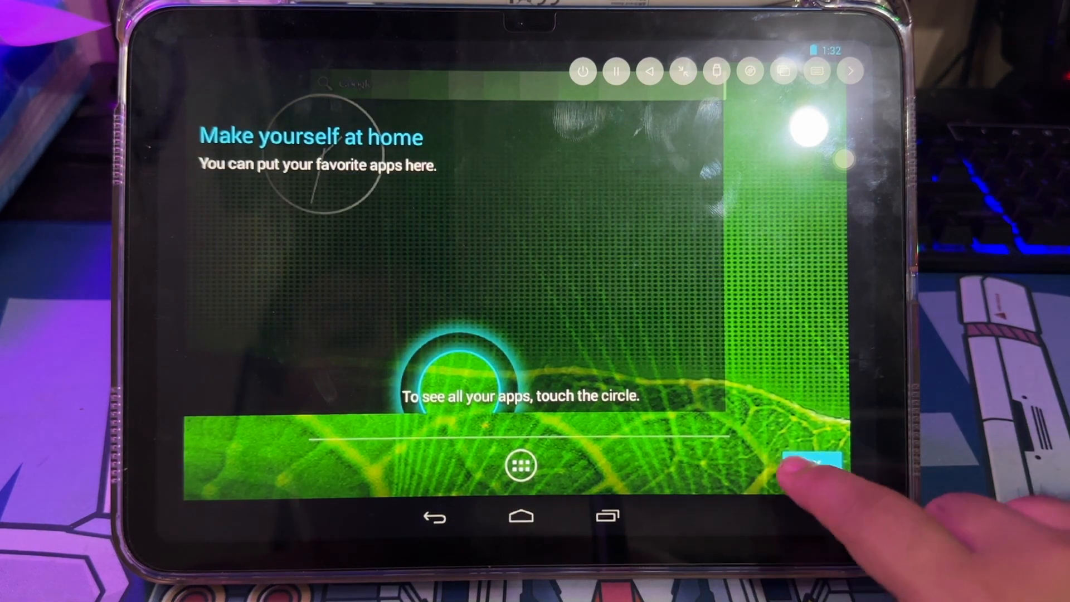
Step: Dismiss the home screen and app drawer tips, then launch the browser to a Google page
left_click(815, 464)
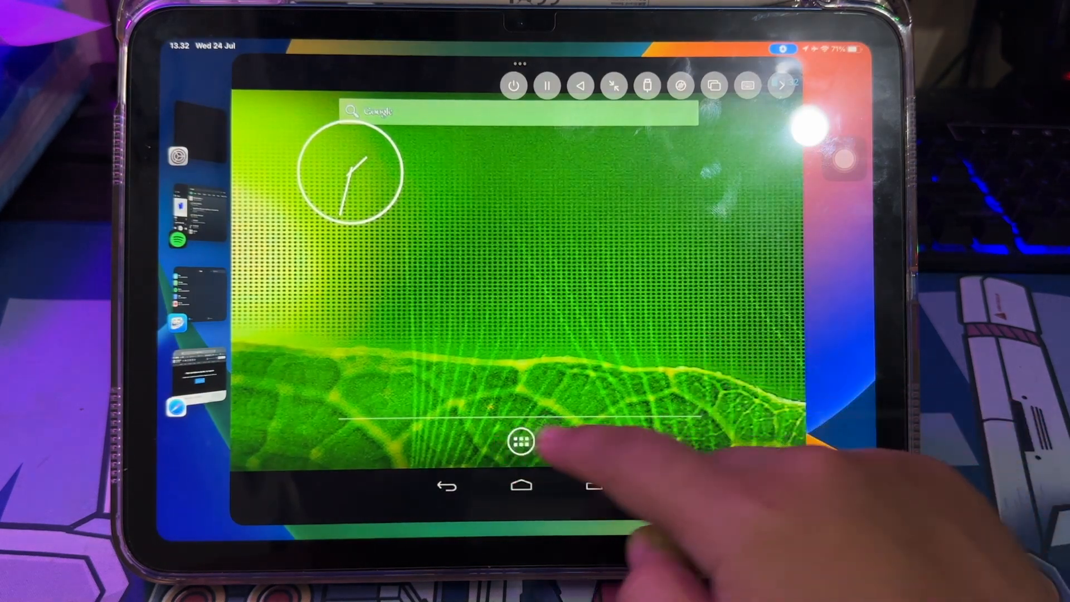
left_click(521, 442)
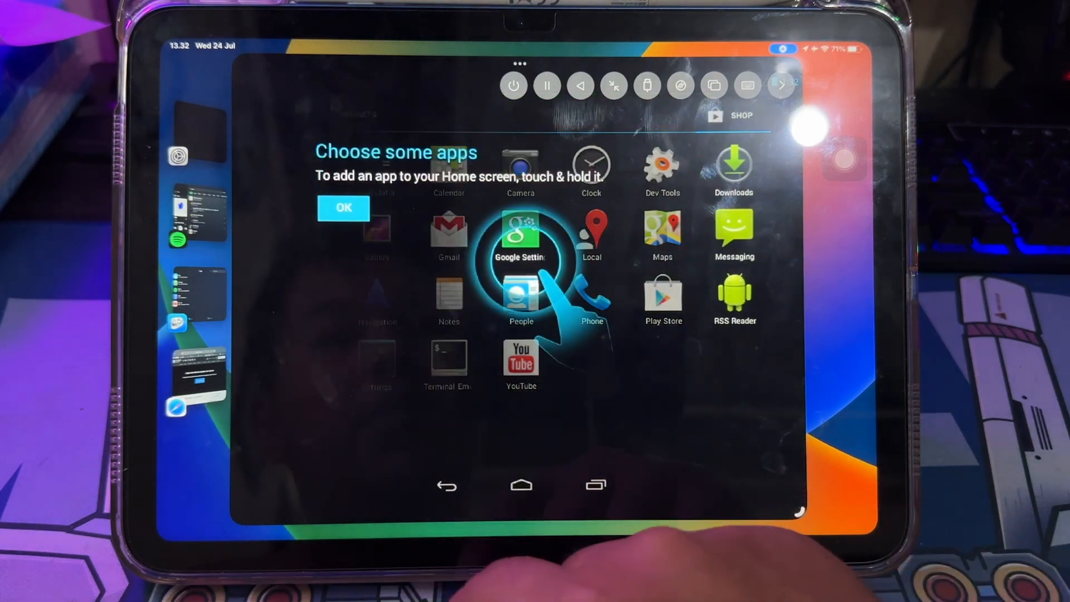
left_click(343, 207)
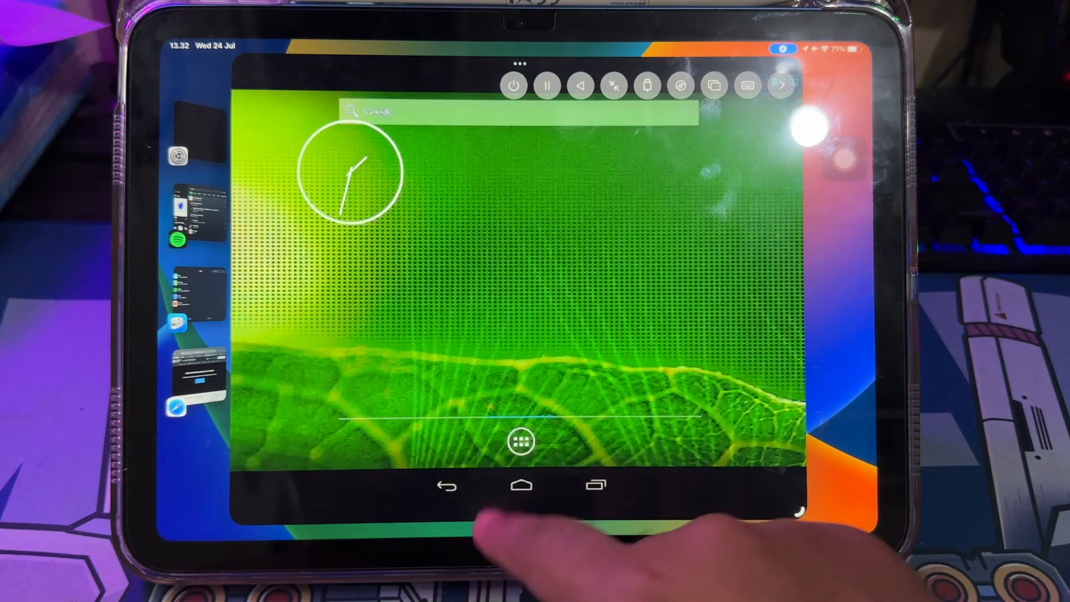
left_click(519, 441)
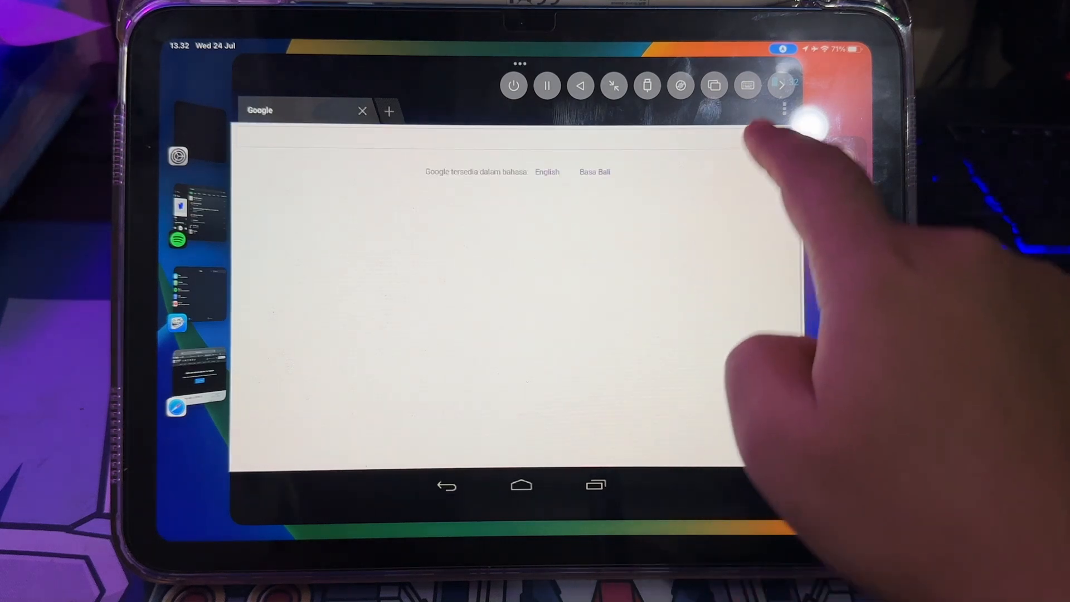
Step: Search Google for "fdroid" in the Android browser and scroll through the F-Droid results
type("d")
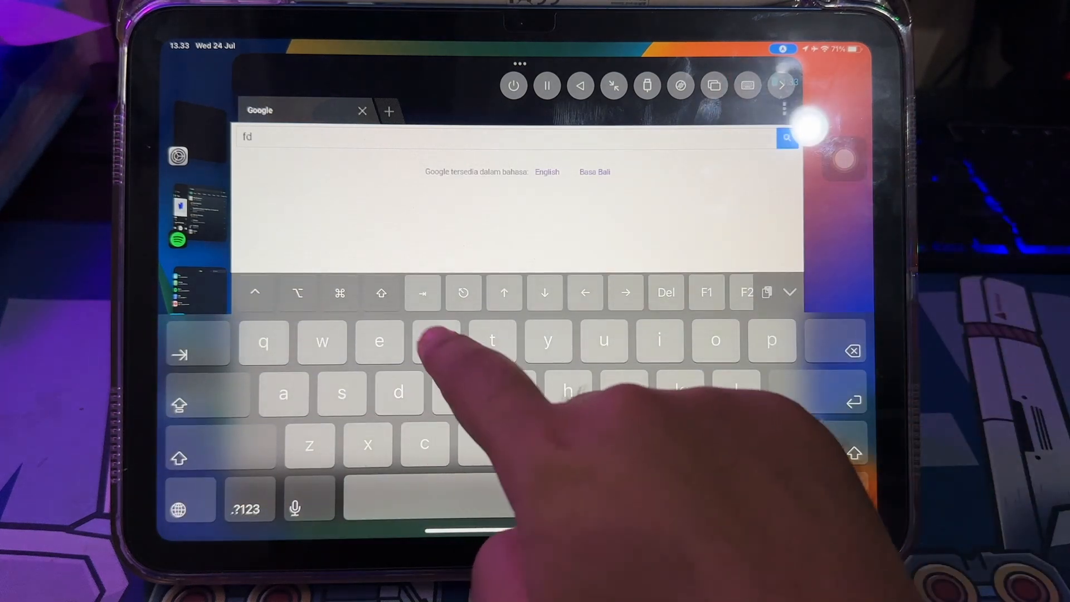
type("roid")
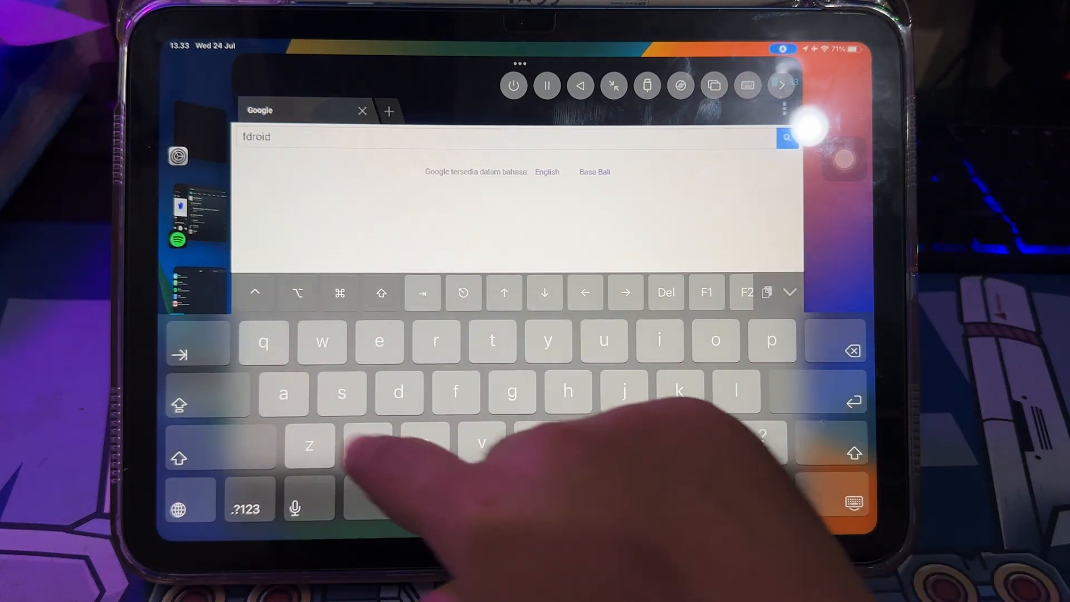
key("enter")
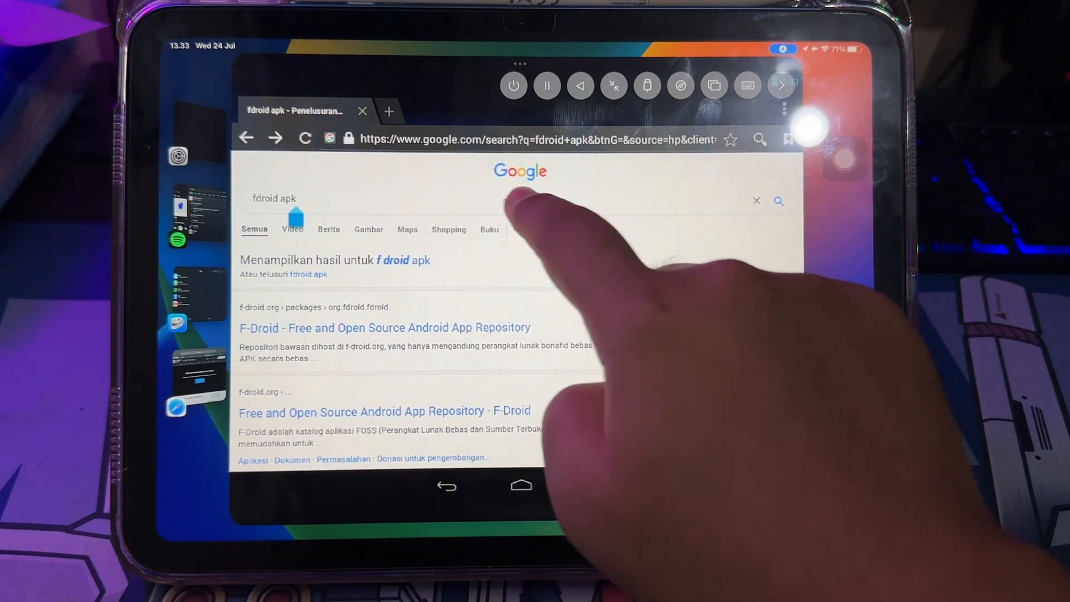
scroll("down", 3)
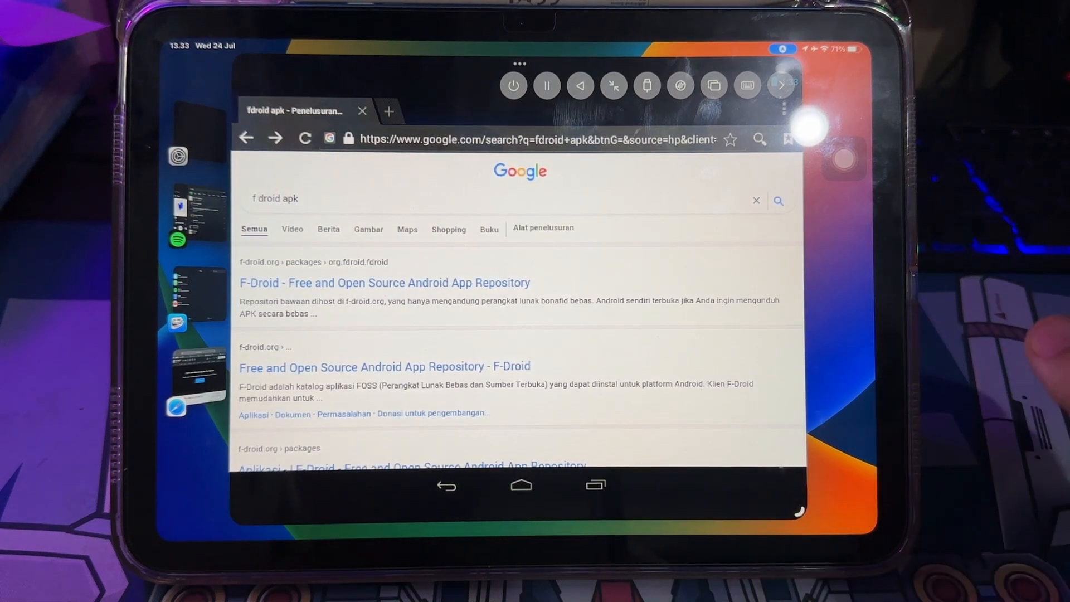